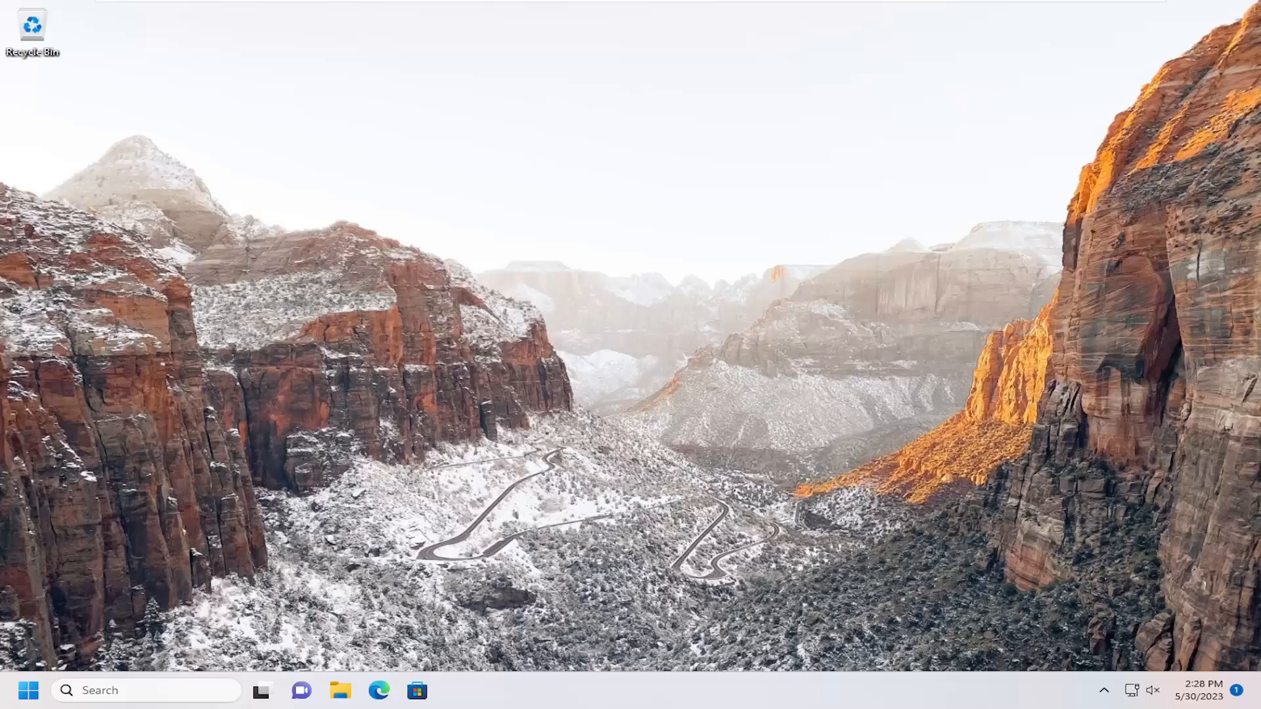
{"action": "mouse_move", "coordinate": [968, 352]}
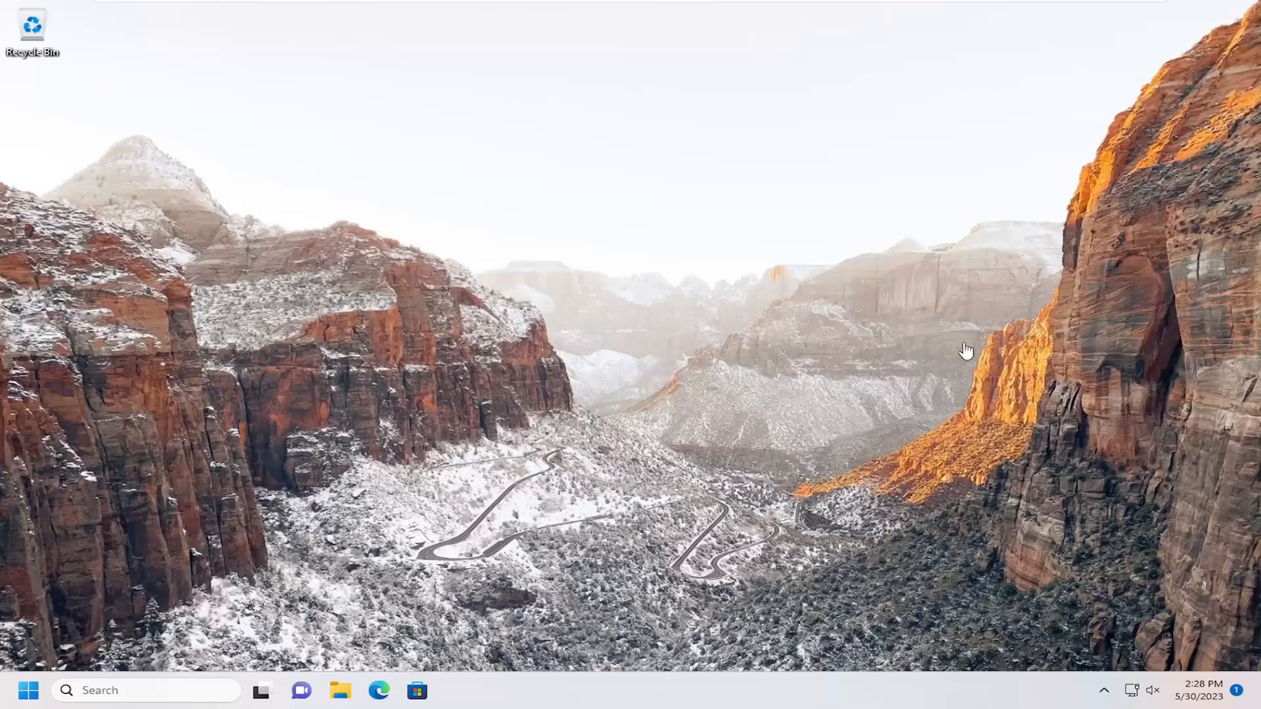
{"action": "mouse_move", "coordinate": [968, 352]}
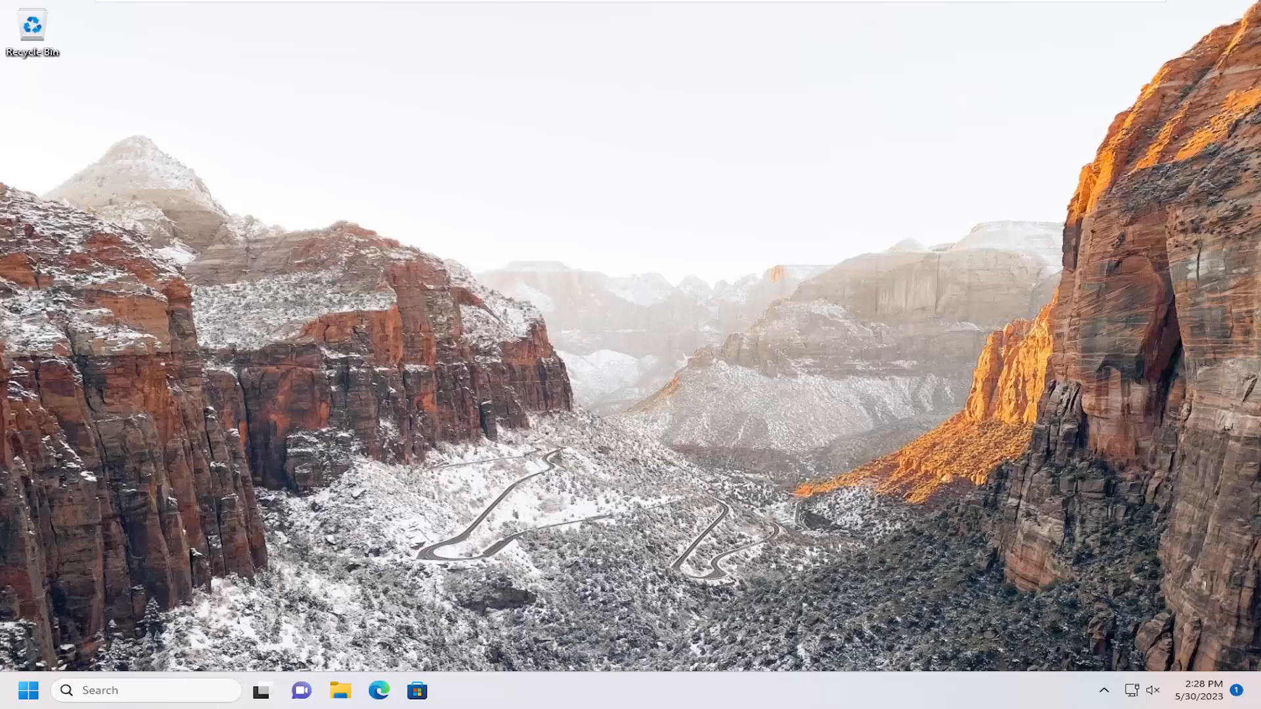
{"action": "mouse_move", "coordinate": [689, 226]}
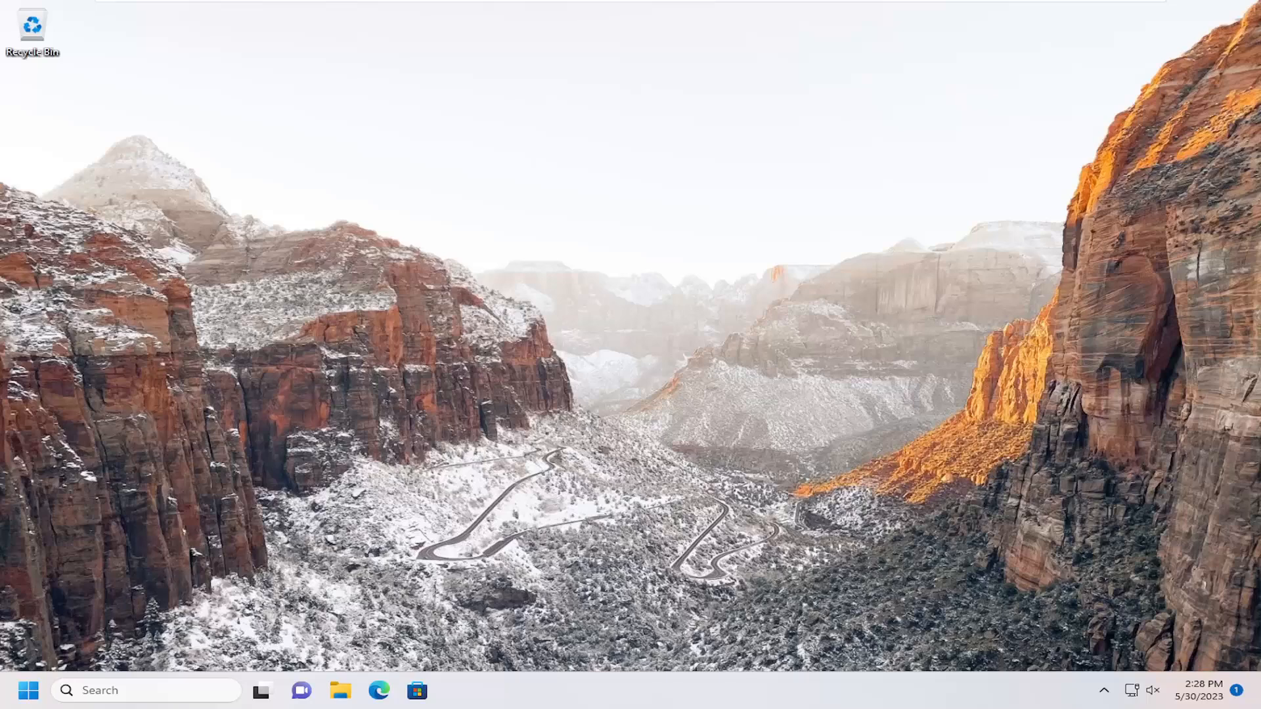
{"action": "mouse_move", "coordinate": [554, 378]}
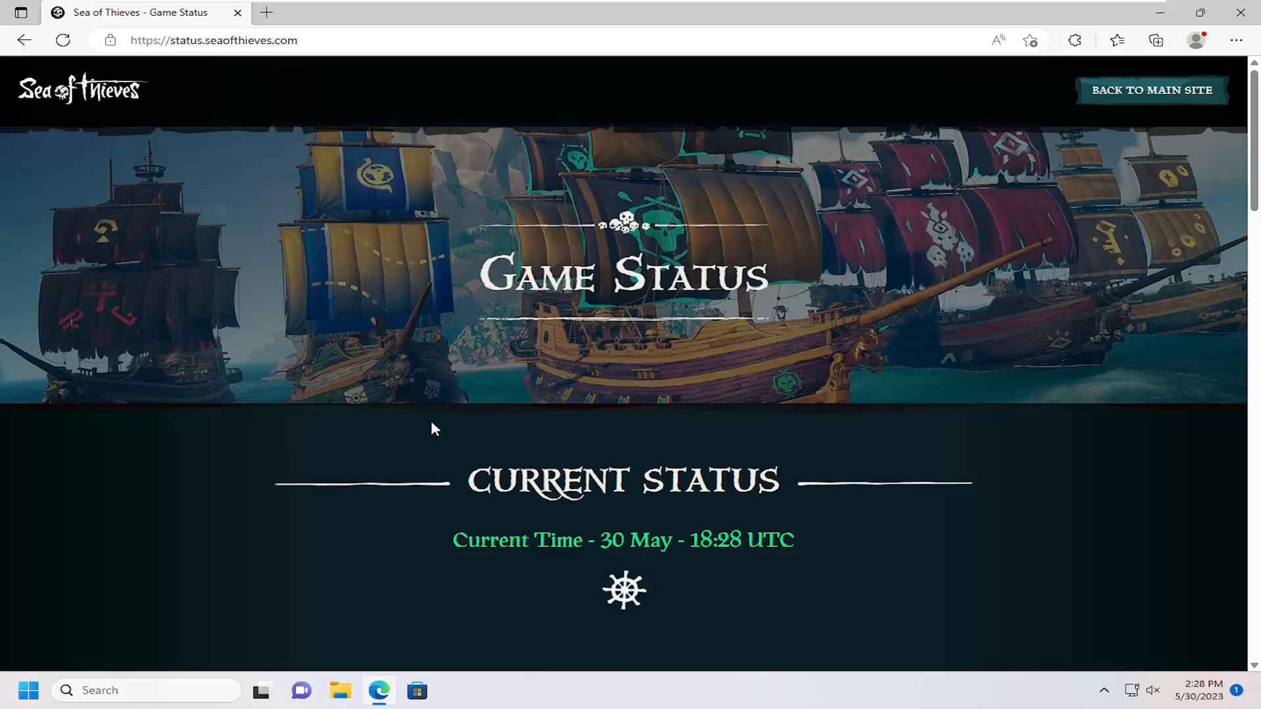
Read the Current Status showing all systems working, then close the status browser window
{"action": "scroll", "scroll_direction": "down", "scroll_amount": 3}
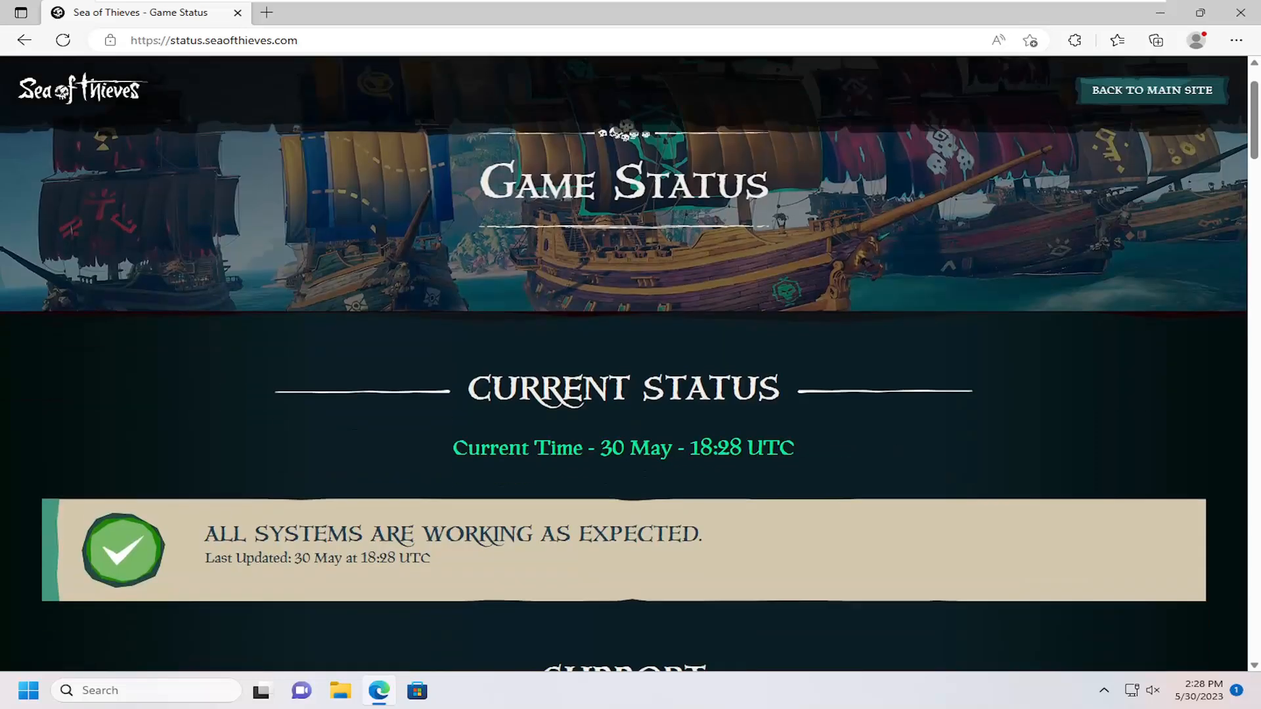
{"action": "mouse_move", "coordinate": [206, 560]}
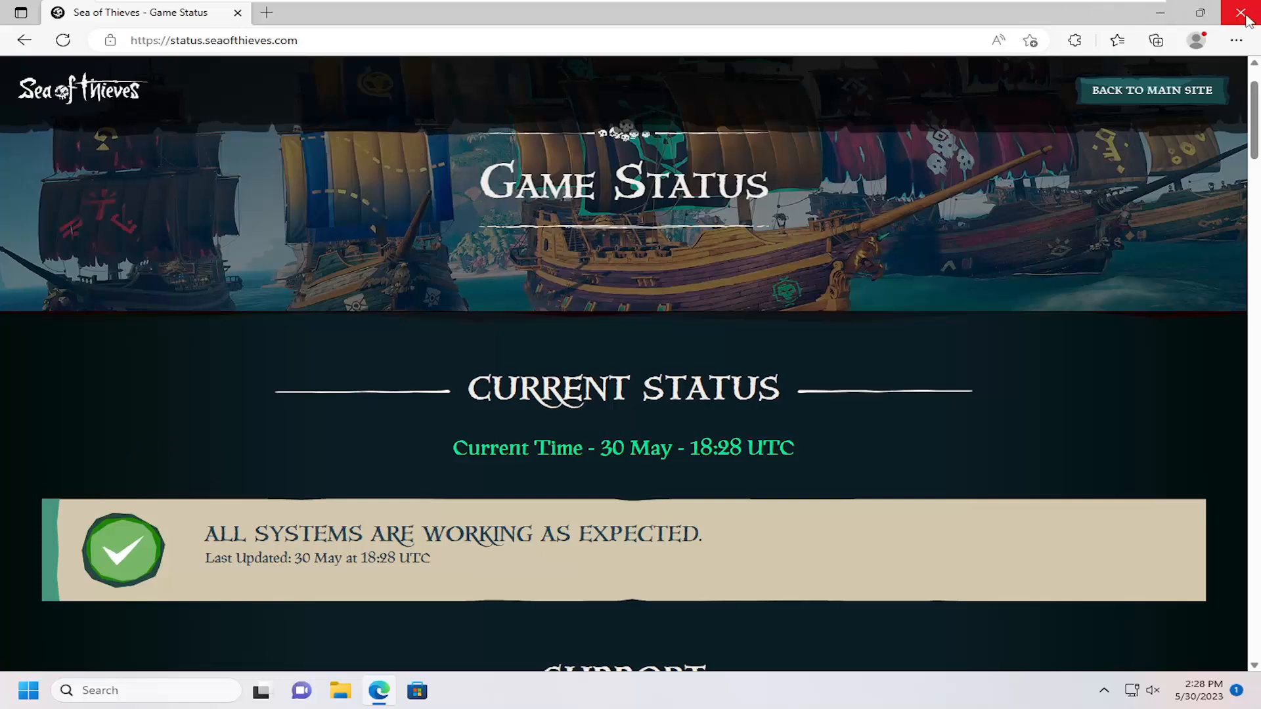
{"action": "left_click", "coordinate": [1248, 14]}
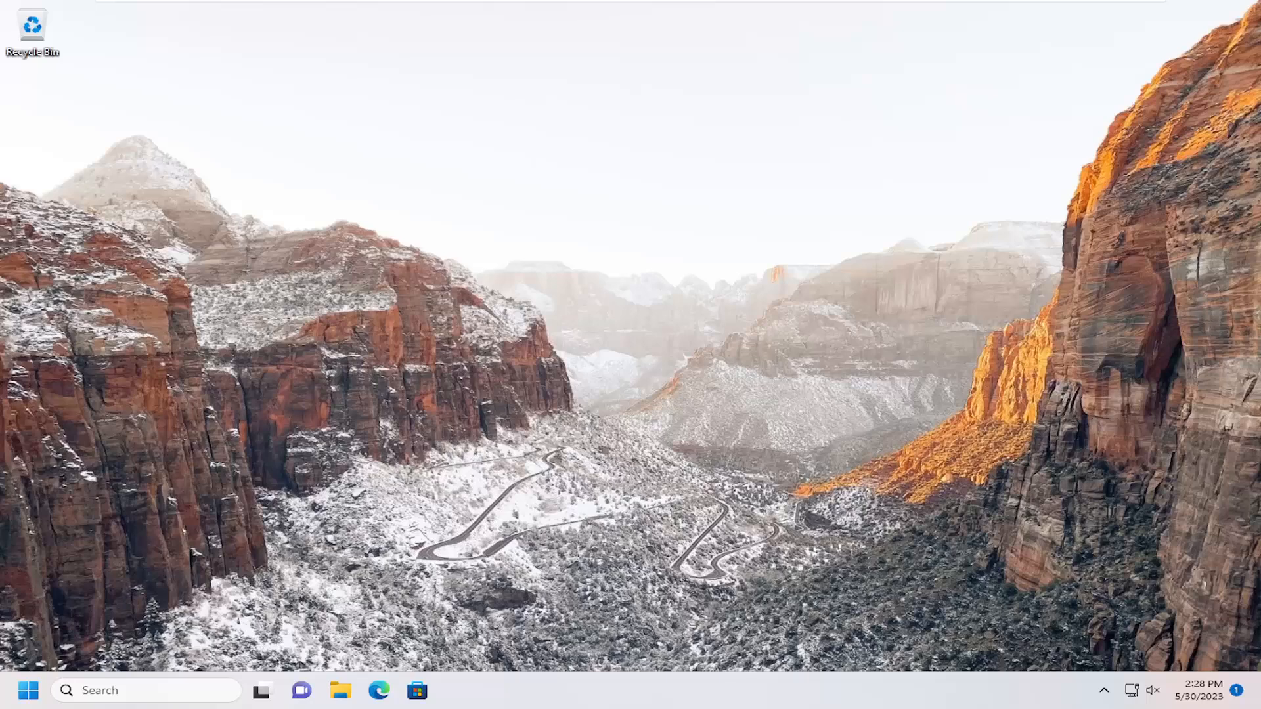
{"action": "mouse_move", "coordinate": [271, 435]}
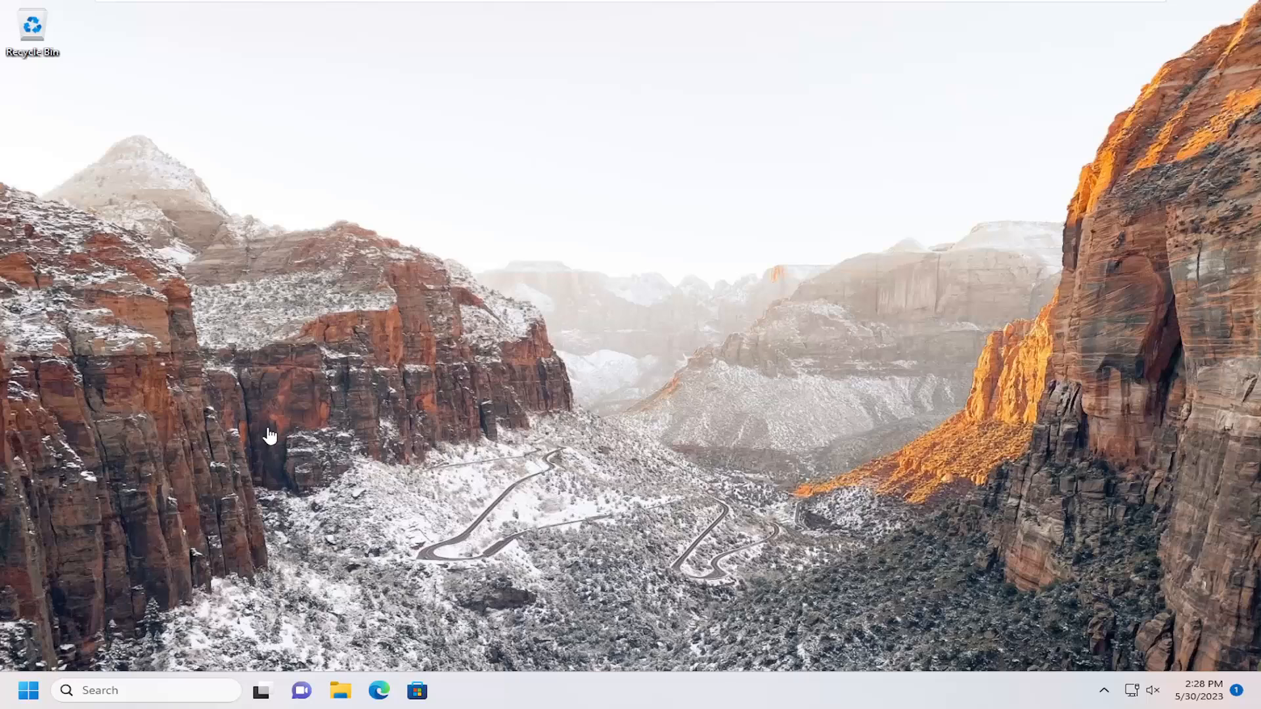
{"action": "mouse_move", "coordinate": [554, 403]}
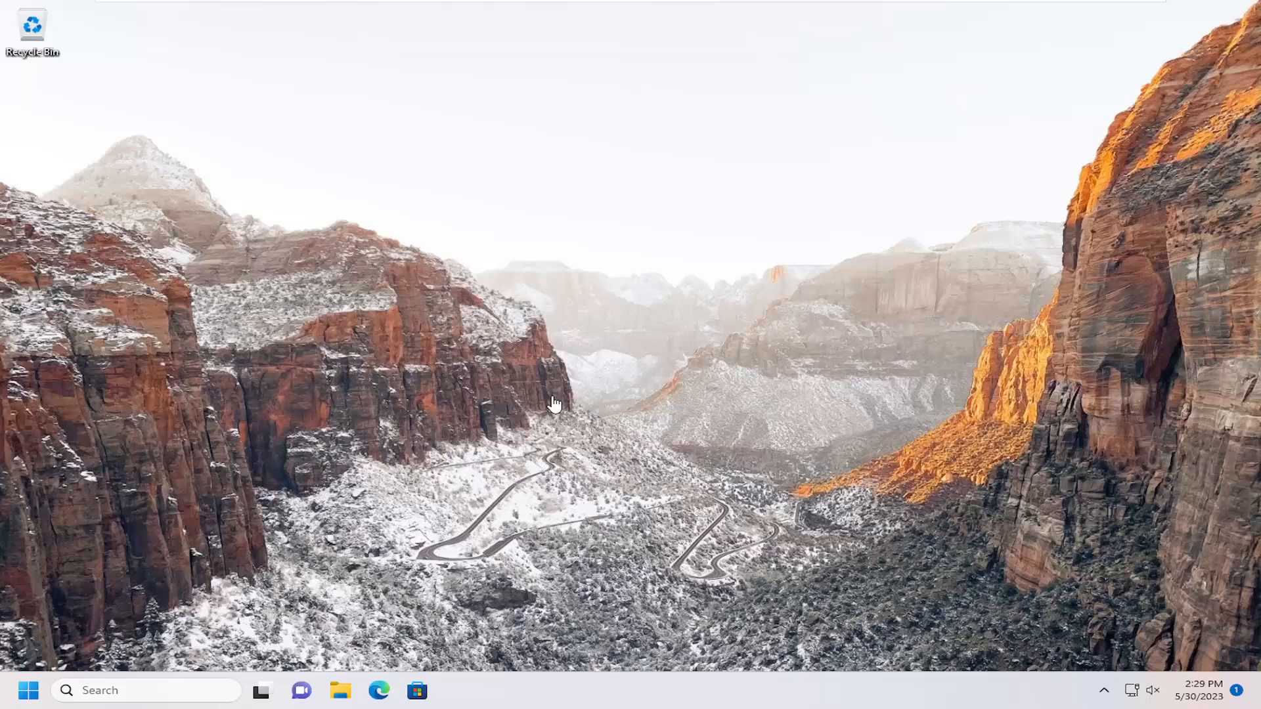
{"action": "mouse_move", "coordinate": [518, 394]}
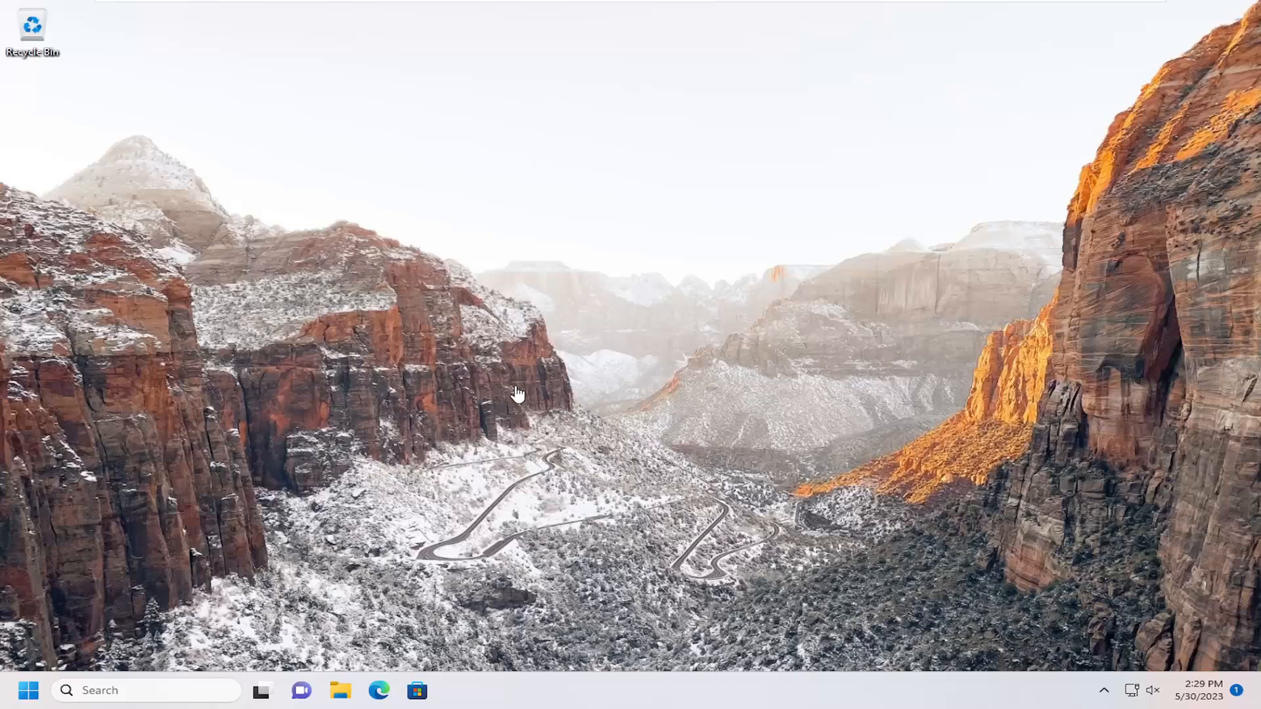
{"action": "mouse_move", "coordinate": [424, 400]}
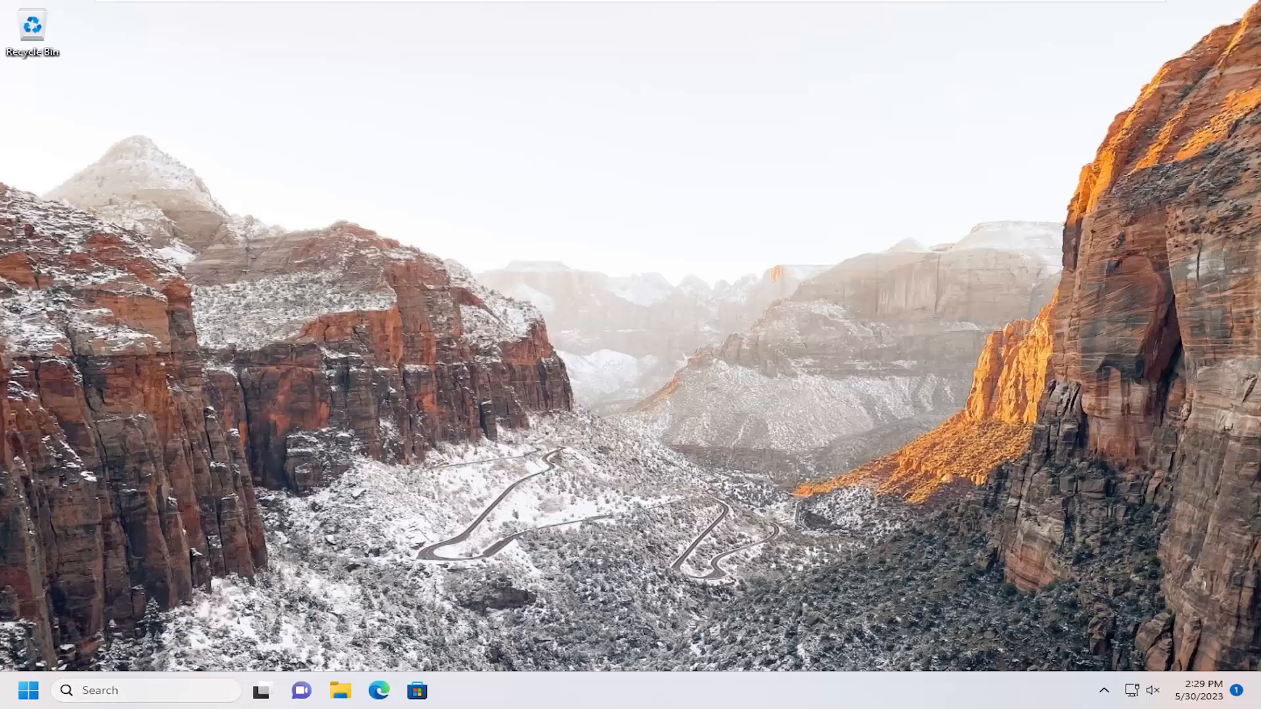
Launch the Settings app by searching 'settings' from Start
{"action": "type", "text": "settings"}
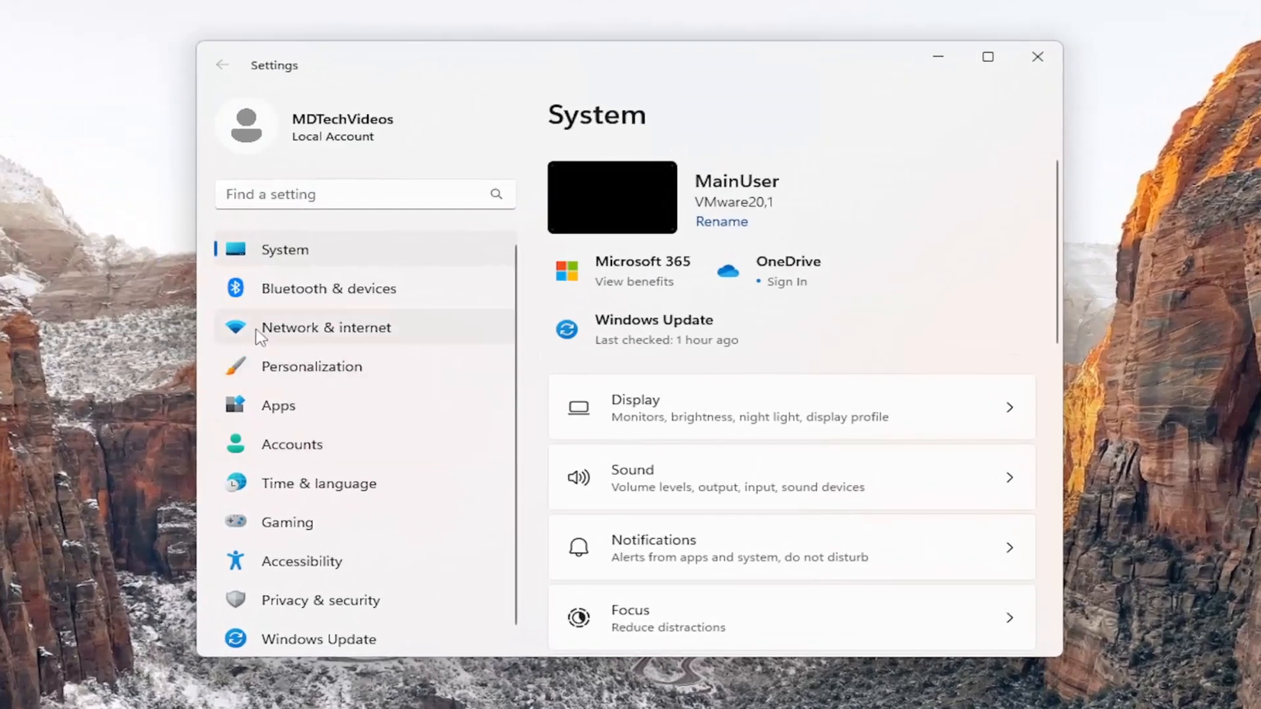
Reach Network & internet's Advanced network settings, scrolled down to the Network reset option
{"action": "left_click", "coordinate": [326, 327]}
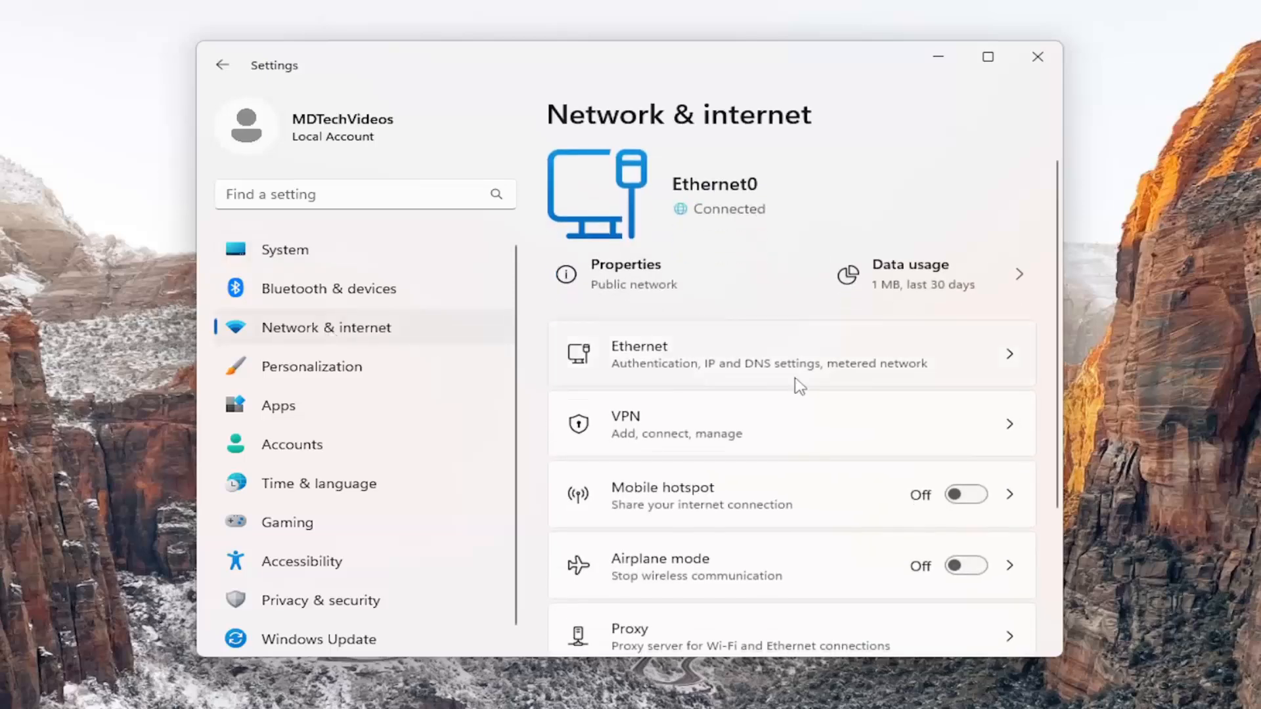
{"action": "scroll", "scroll_direction": "down", "scroll_amount": 3}
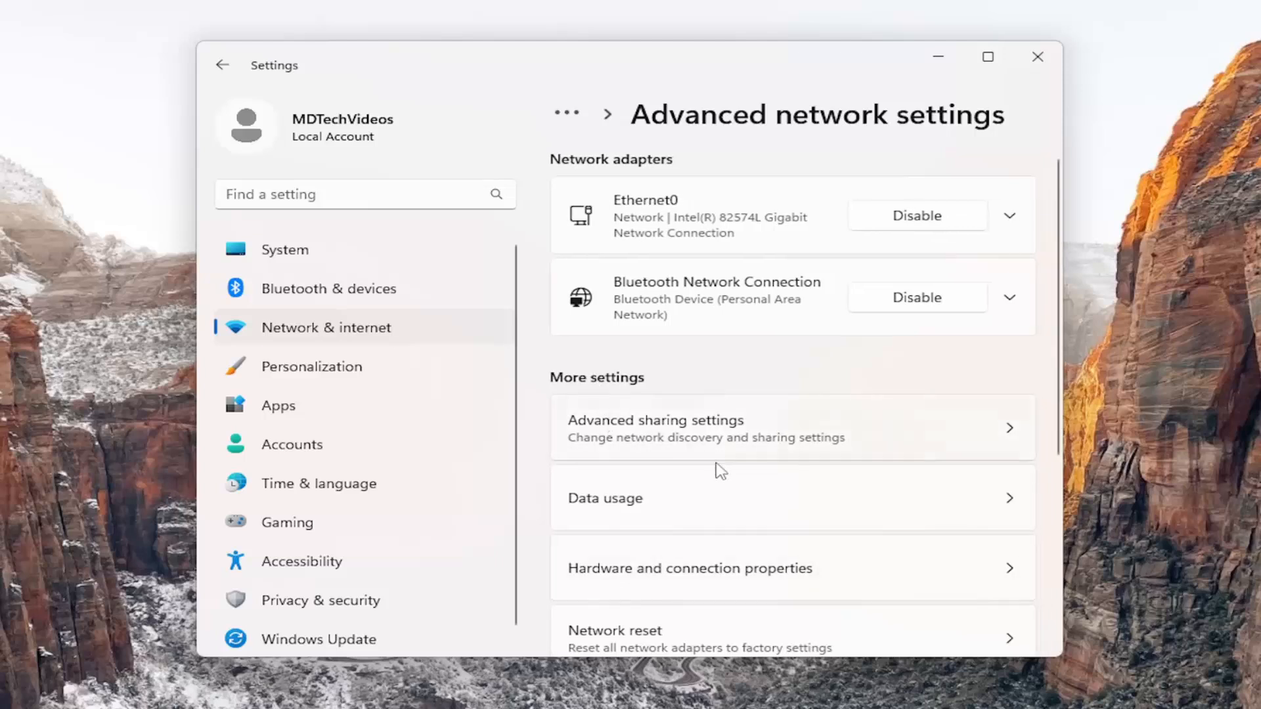
{"action": "scroll", "scroll_direction": "down", "scroll_amount": 3}
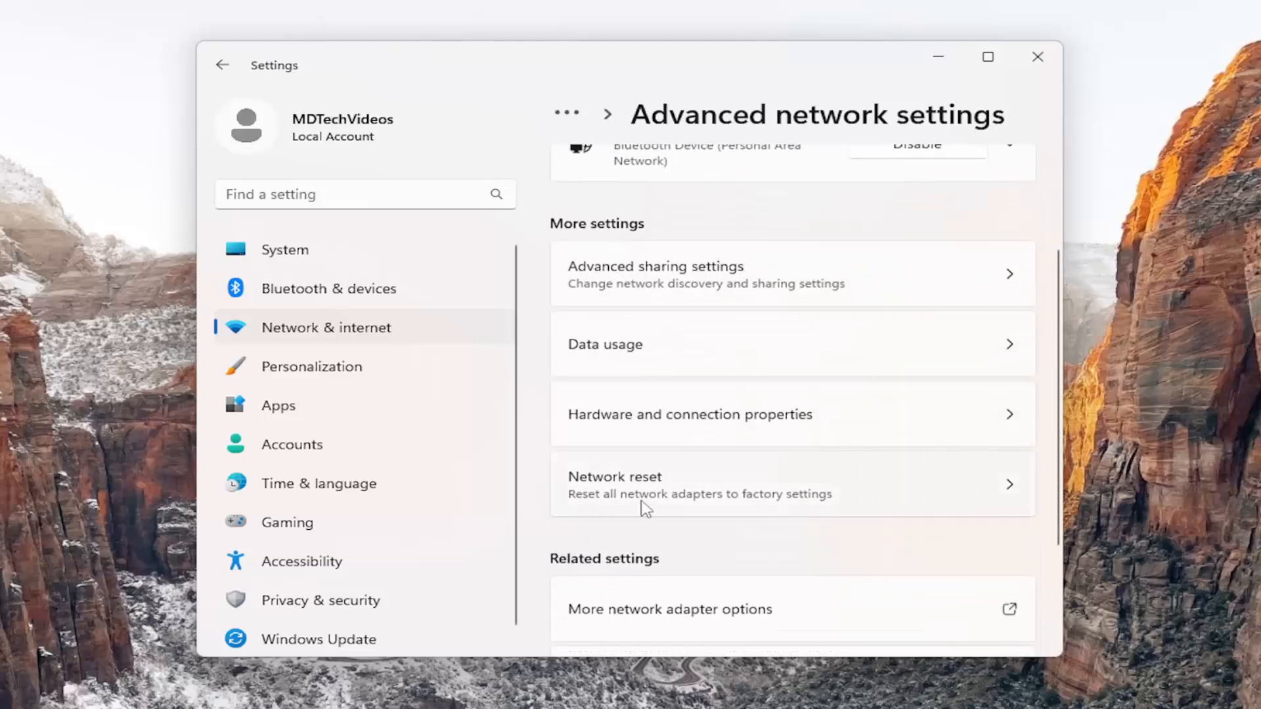
{"action": "mouse_move", "coordinate": [859, 499]}
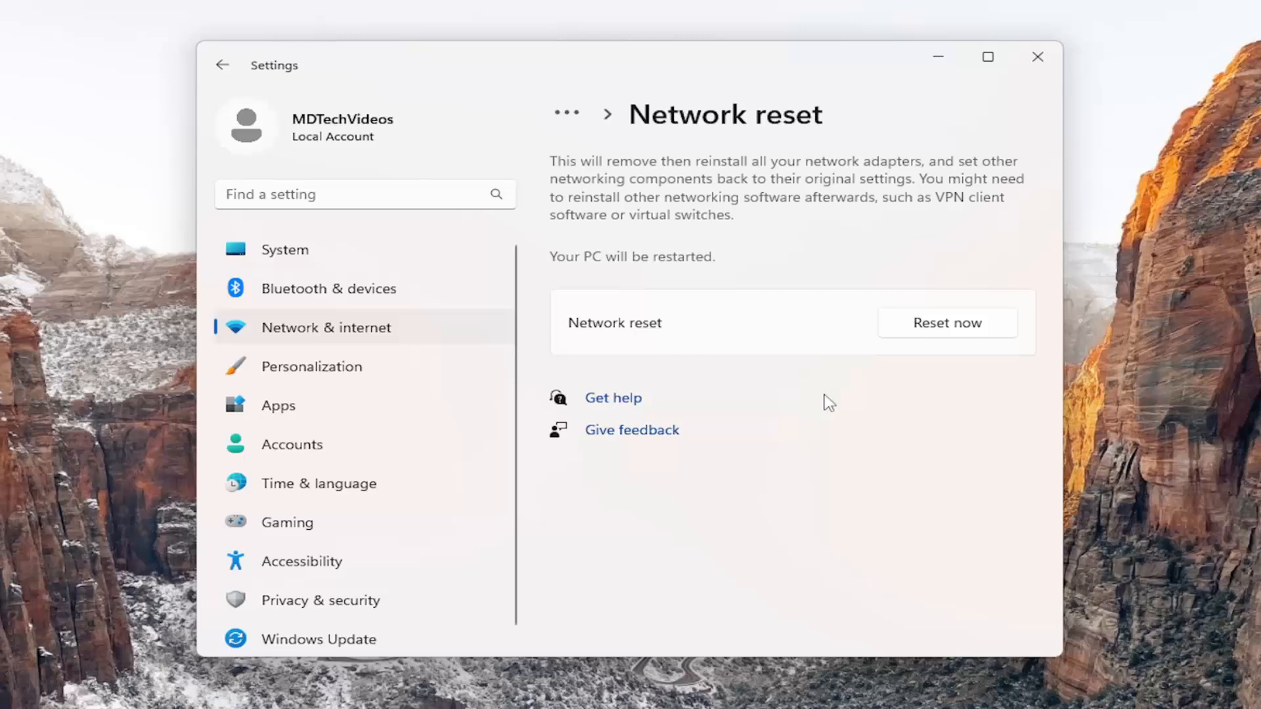
{"action": "mouse_move", "coordinate": [717, 275]}
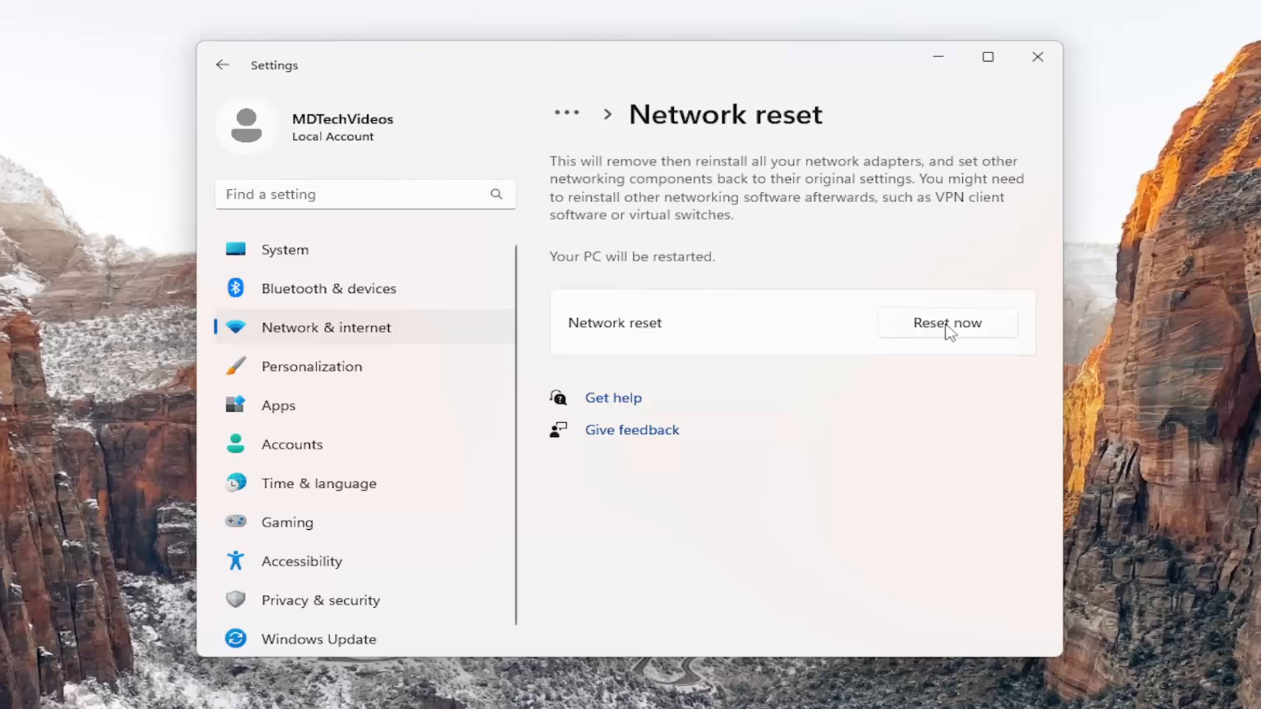
Reset all network adapters with Reset now, answer Yes, and close the five-minute sign-out notice
{"action": "left_click", "coordinate": [947, 324]}
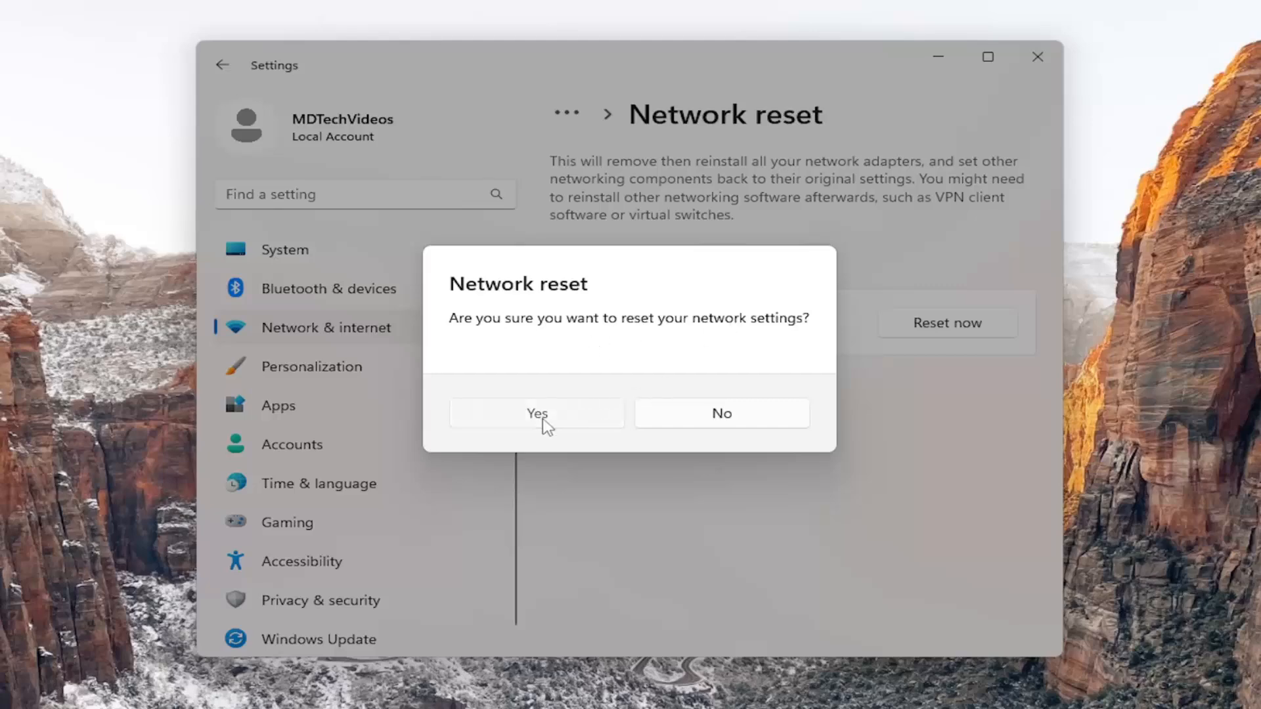
{"action": "left_click", "coordinate": [536, 413]}
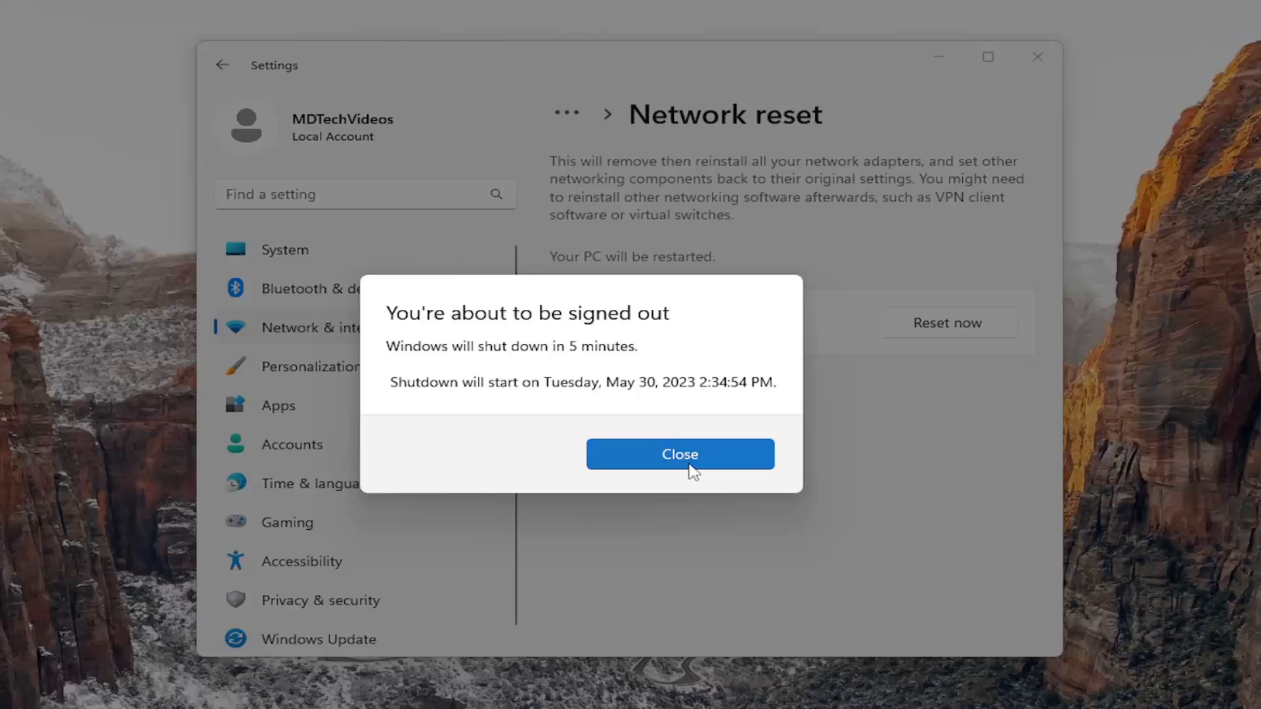
{"action": "left_click", "coordinate": [679, 453]}
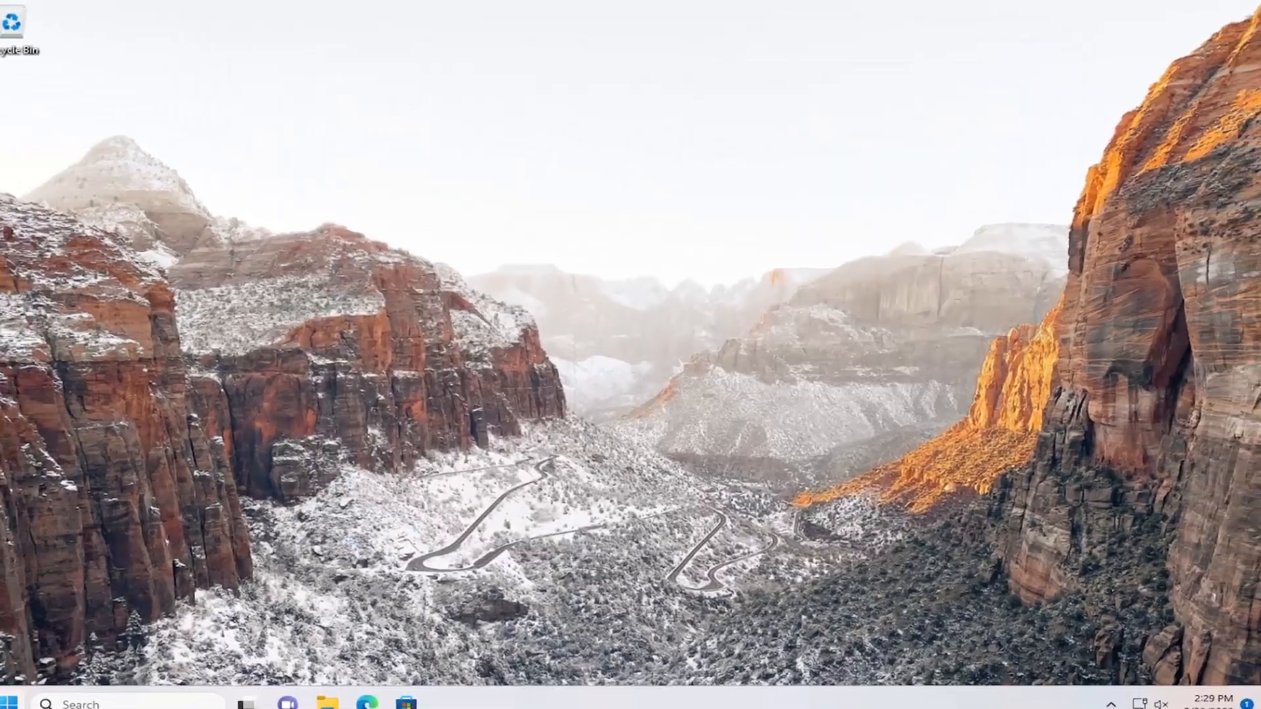